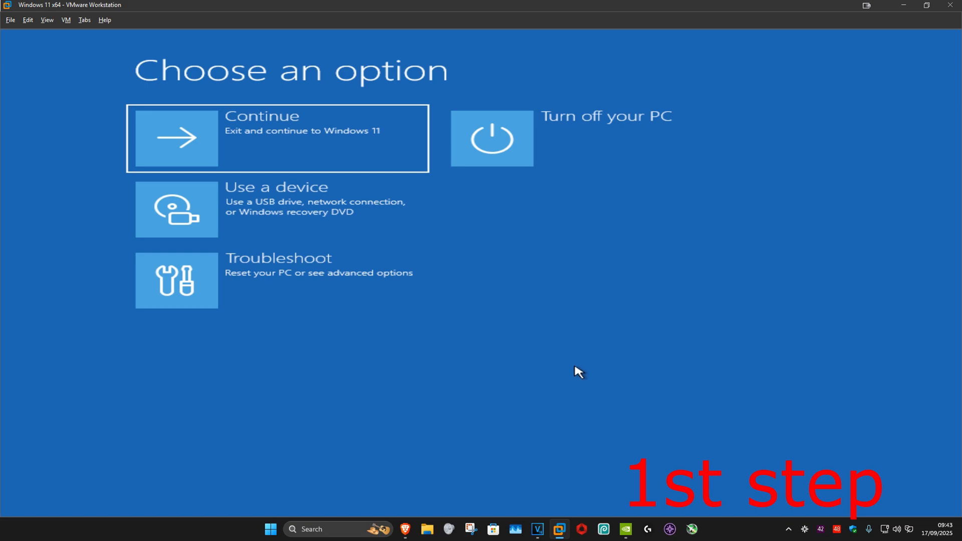
pyautogui.moveTo(568, 388)
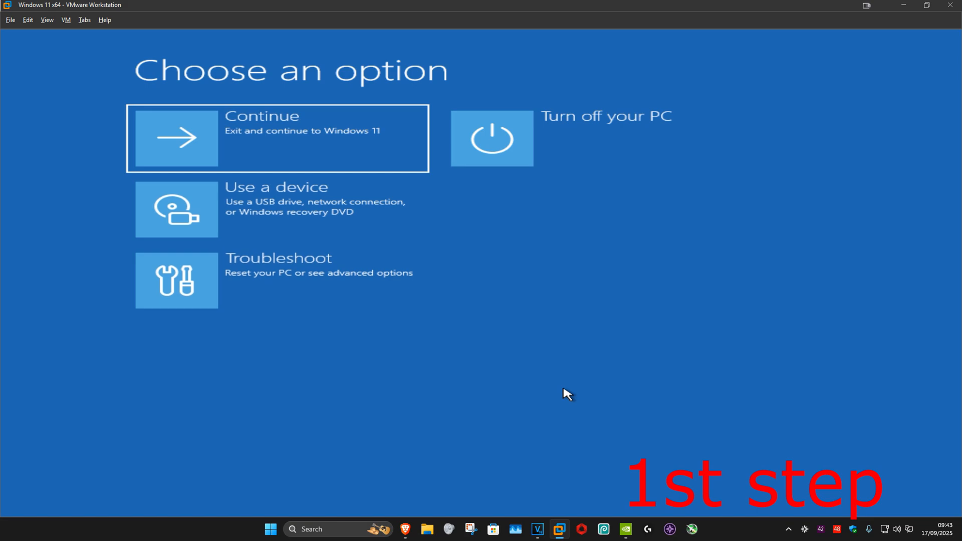
pyautogui.moveTo(561, 400)
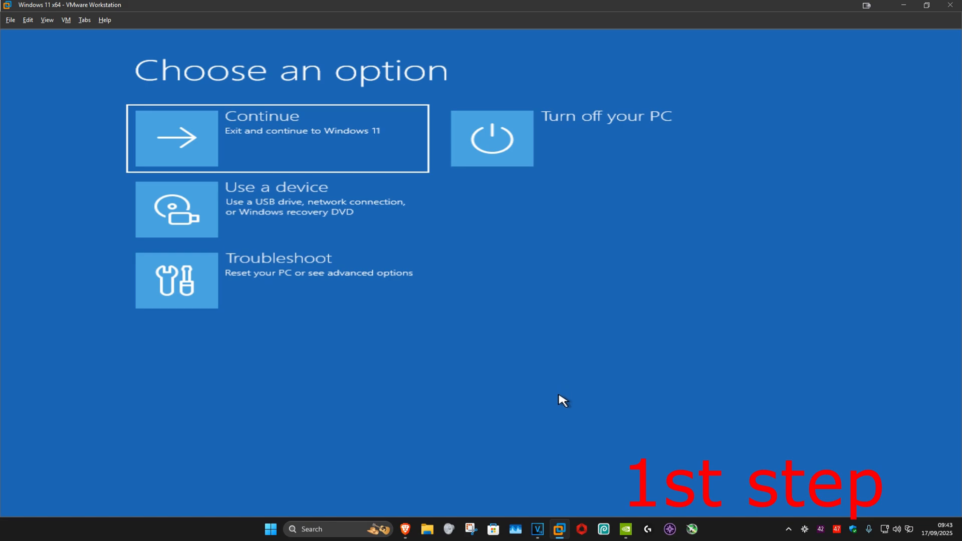
pyautogui.moveTo(541, 394)
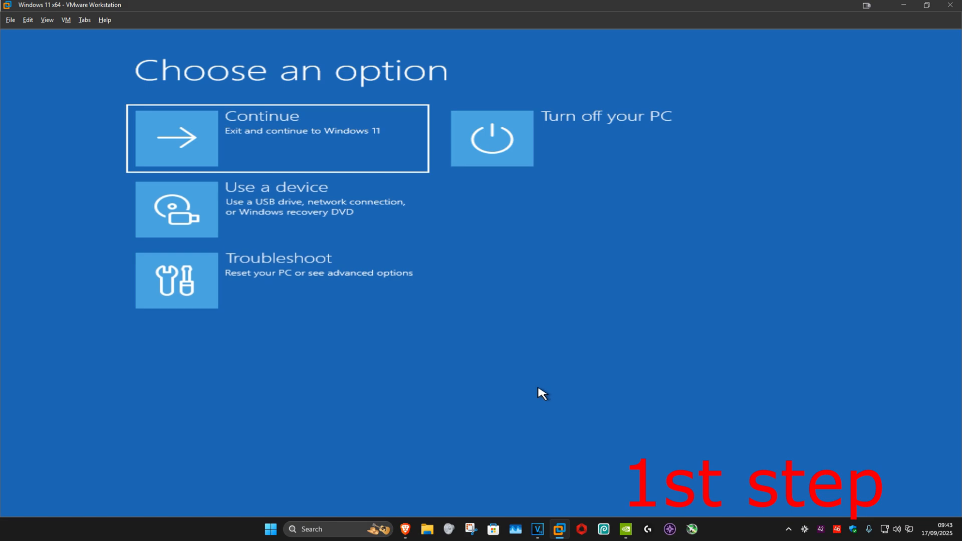
pyautogui.moveTo(531, 408)
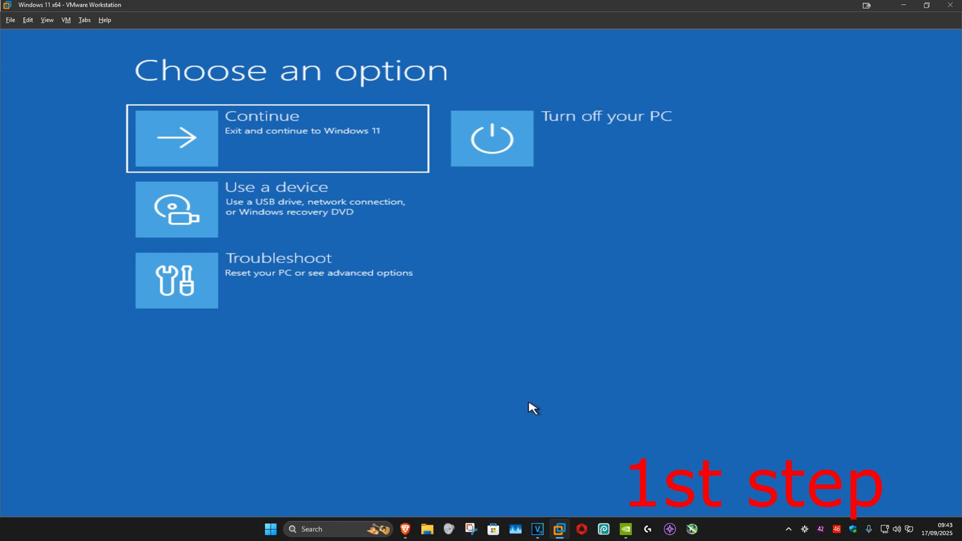
pyautogui.moveTo(531, 402)
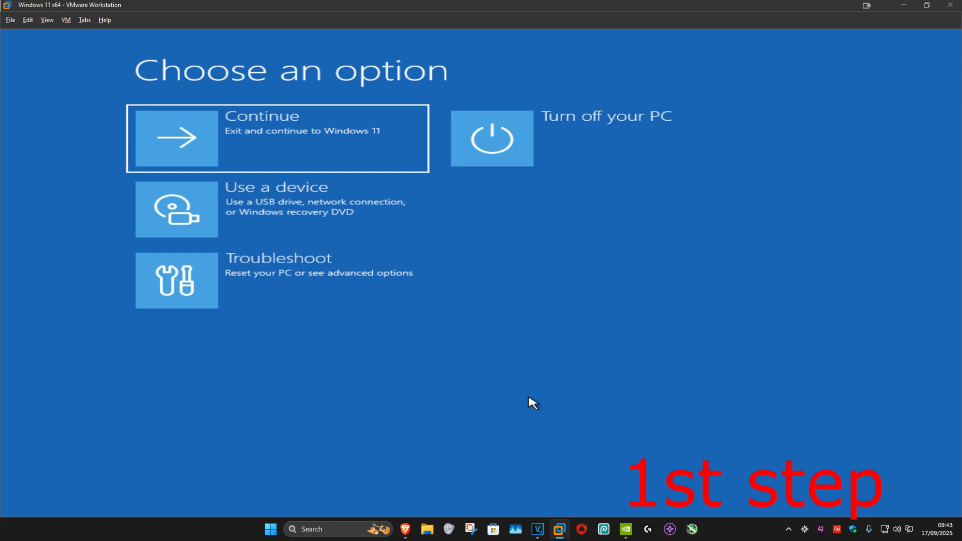
pyautogui.moveTo(524, 398)
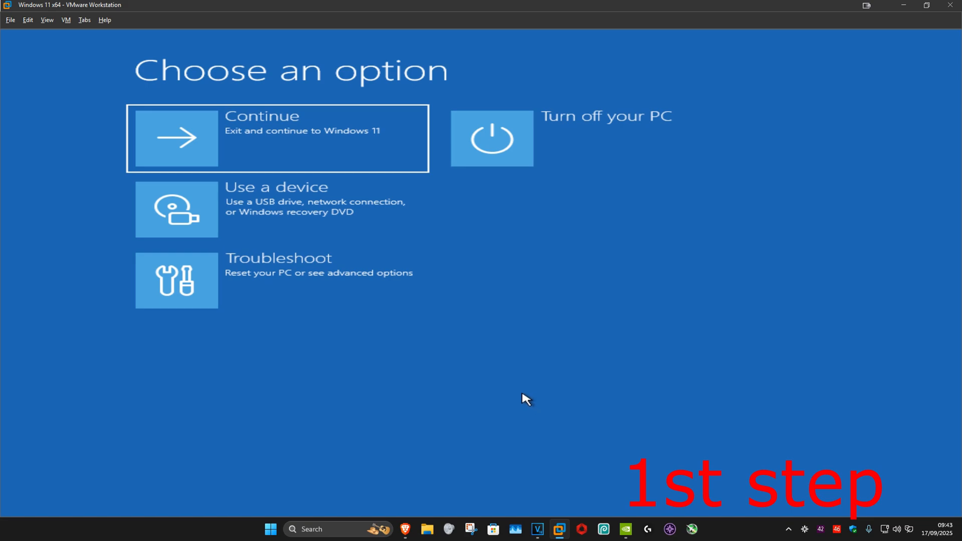
pyautogui.moveTo(522, 393)
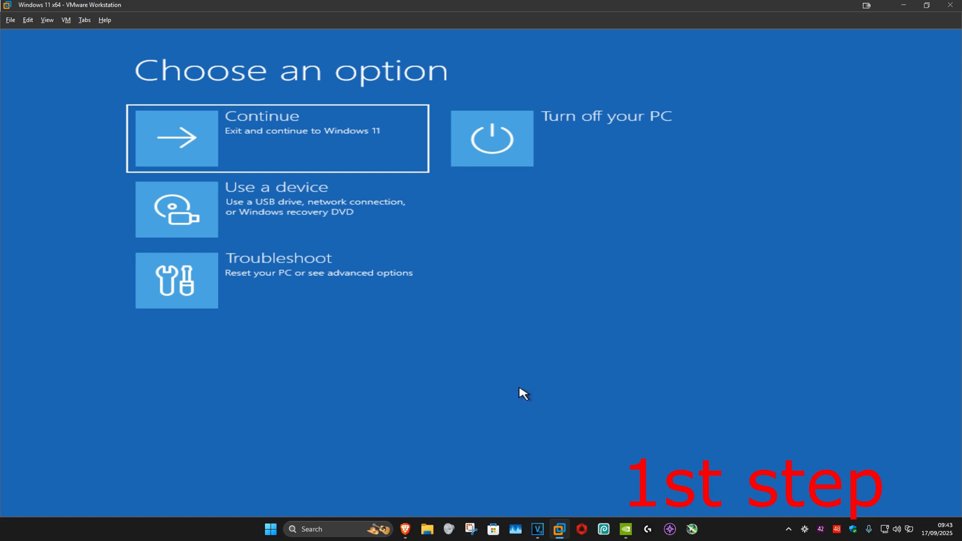
pyautogui.moveTo(522, 387)
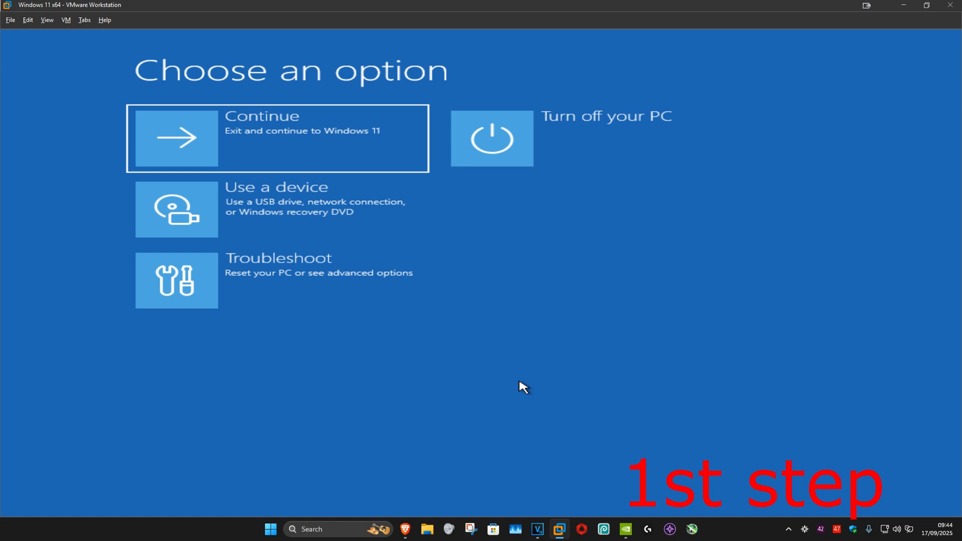
pyautogui.moveTo(519, 397)
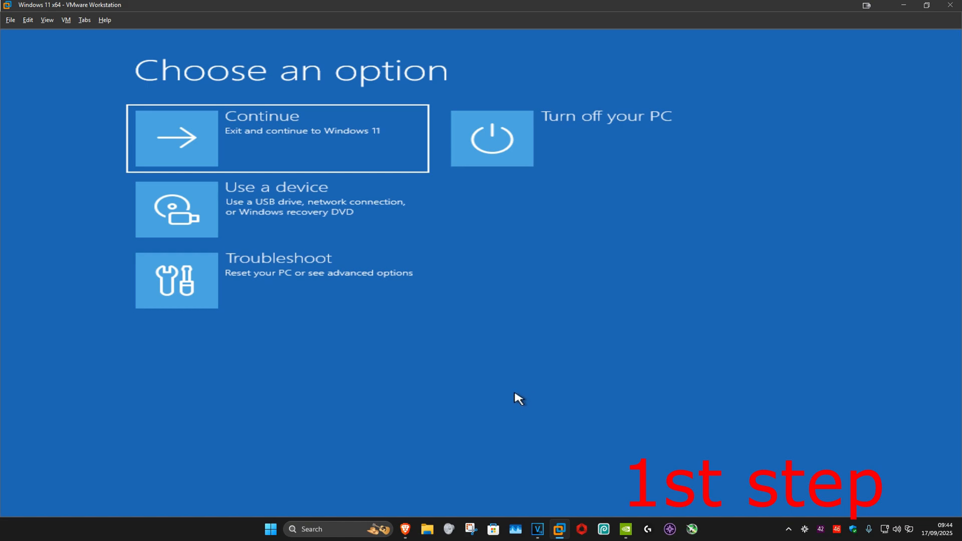
pyautogui.moveTo(512, 393)
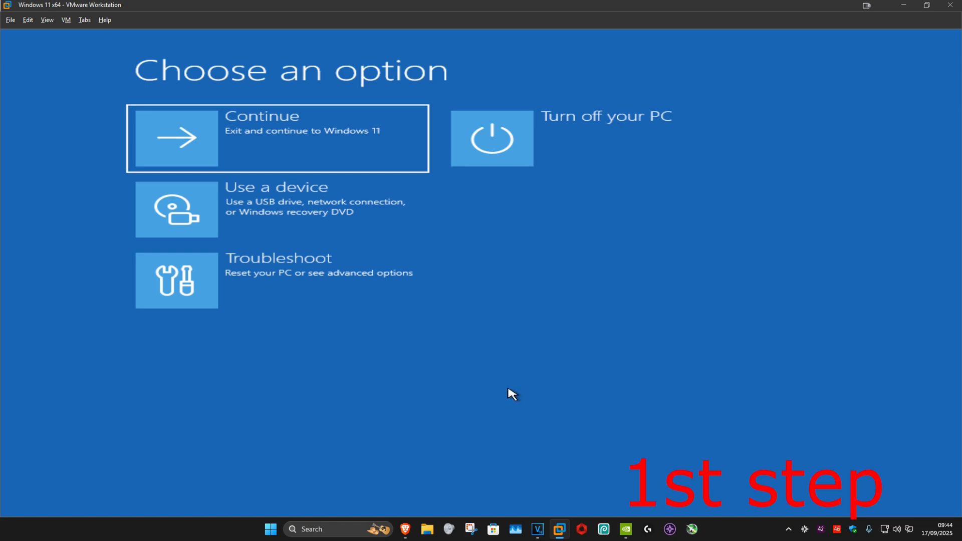
pyautogui.moveTo(496, 369)
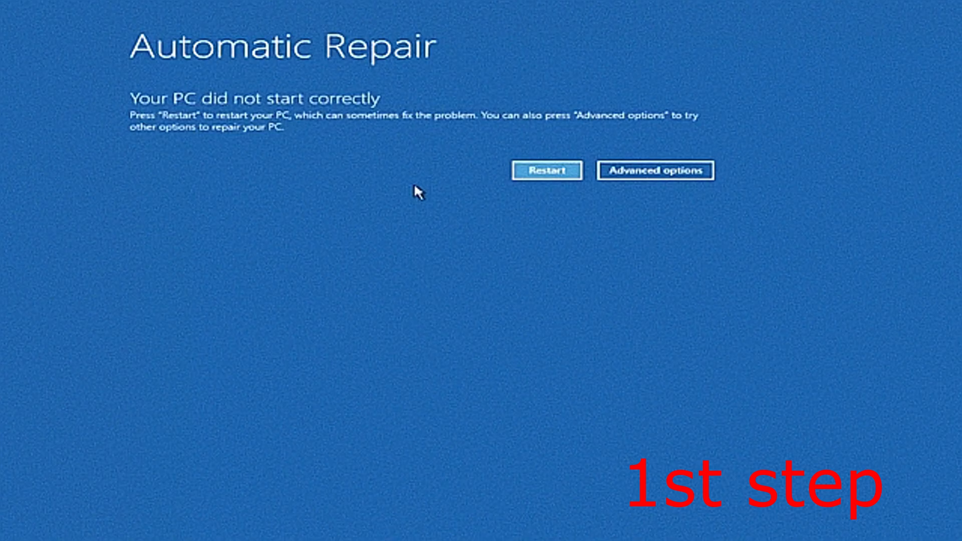
# Step: Browse the advanced recovery options pages and launch Startup Repair
pyautogui.click(653, 169)
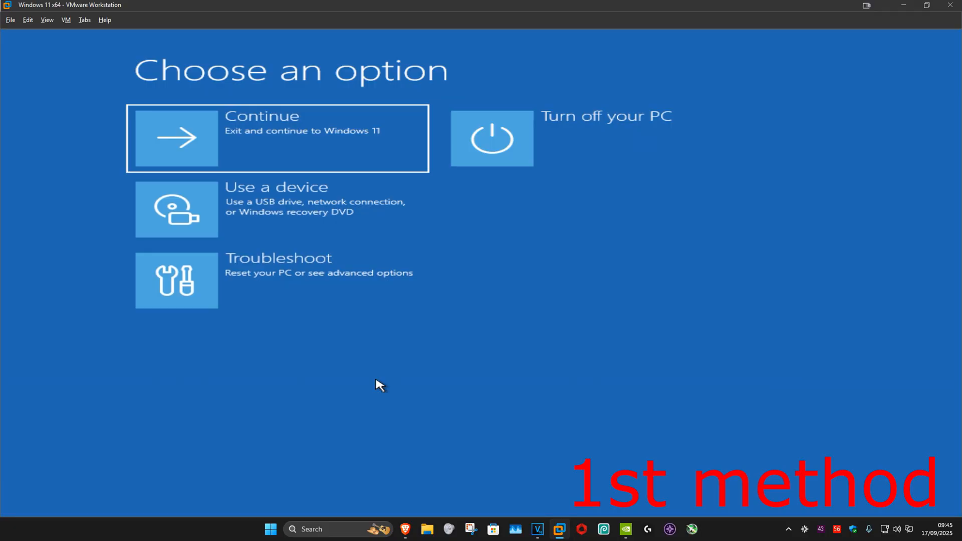
pyautogui.moveTo(379, 393)
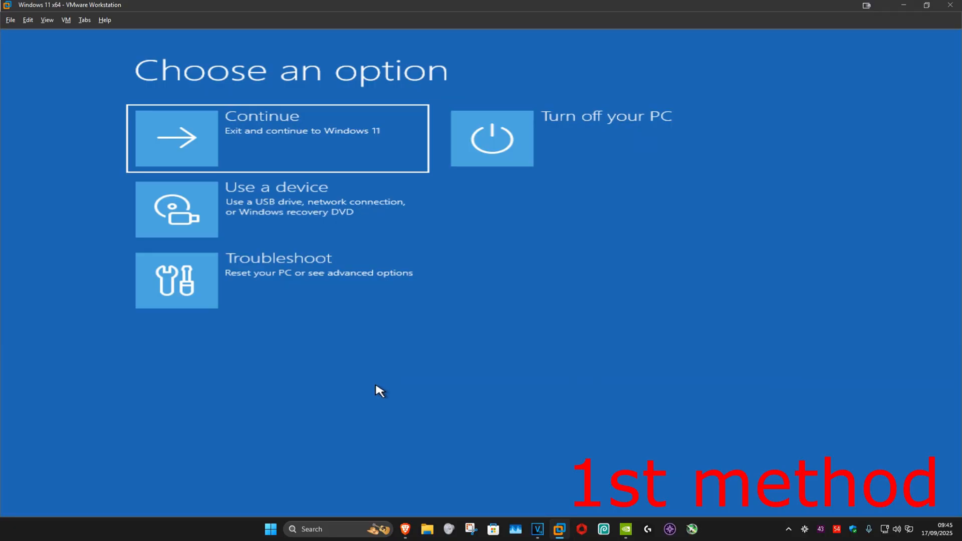
pyautogui.moveTo(792, 248)
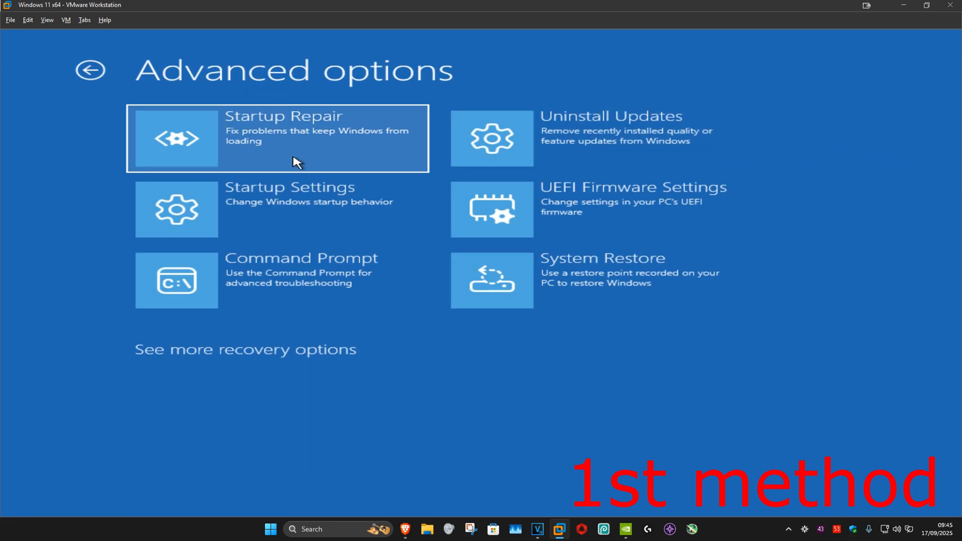
pyautogui.moveTo(301, 144)
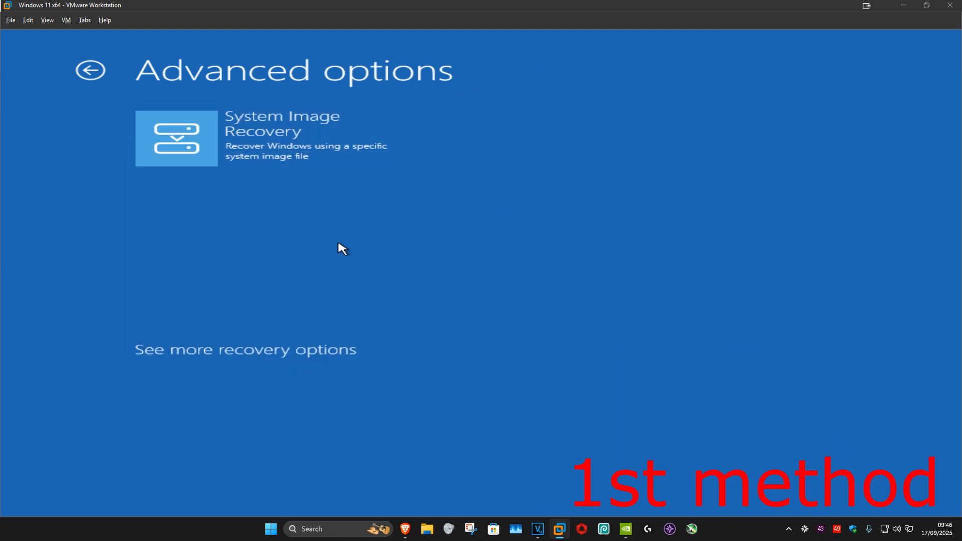
pyautogui.click(245, 350)
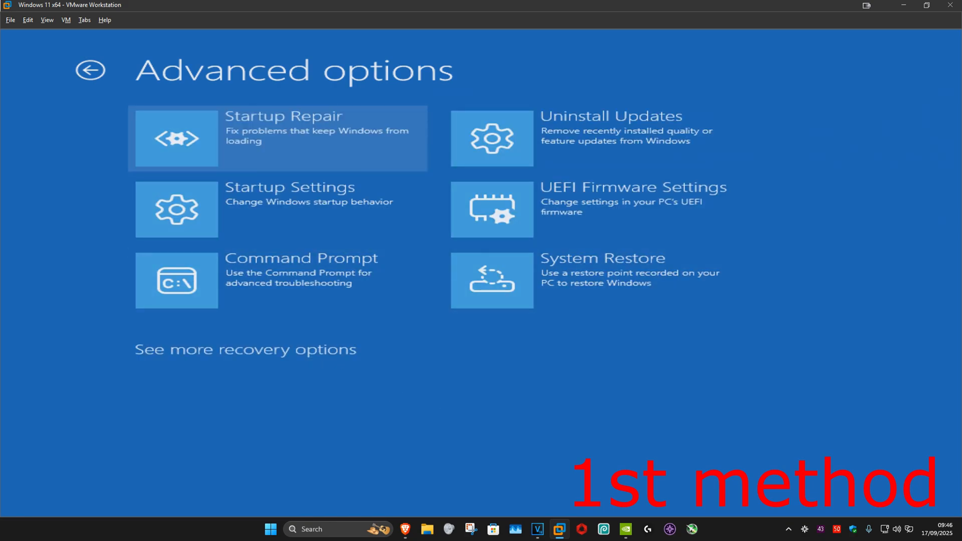
pyautogui.click(175, 138)
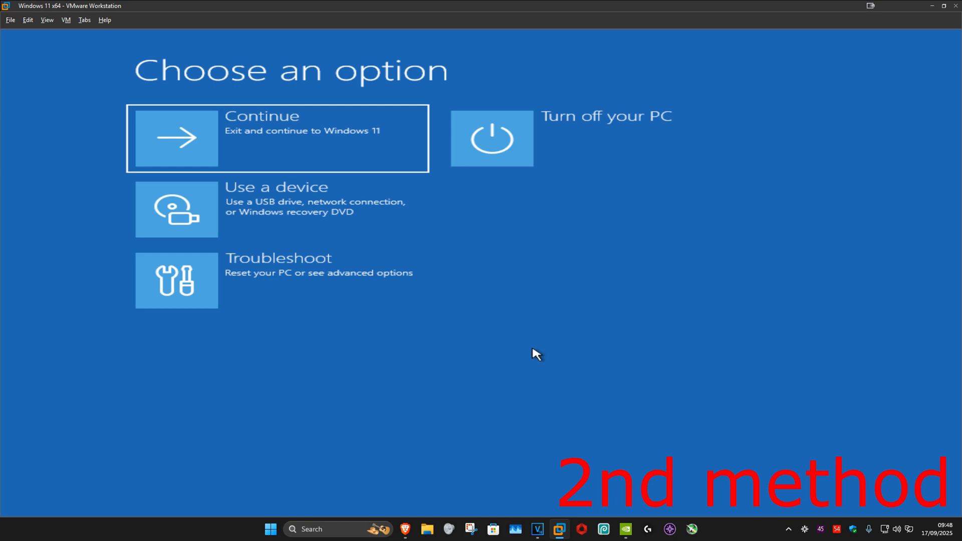
pyautogui.moveTo(408, 420)
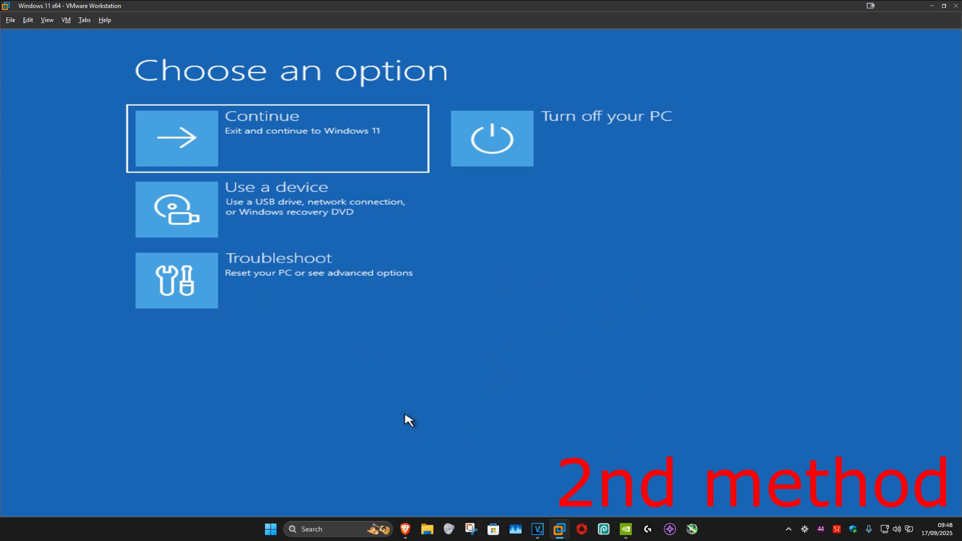
pyautogui.moveTo(778, 215)
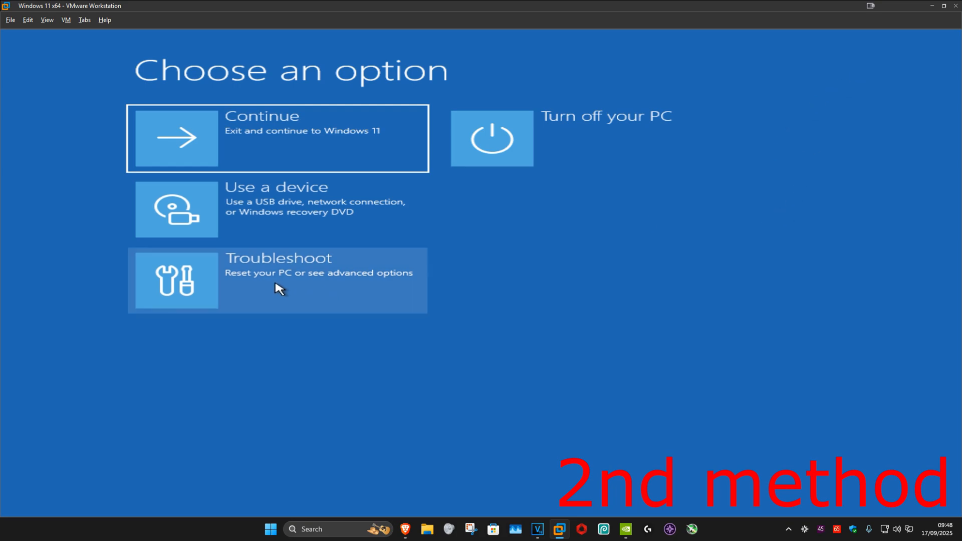
# Step: Launch Command Prompt via Troubleshoot and Advanced options
pyautogui.click(277, 280)
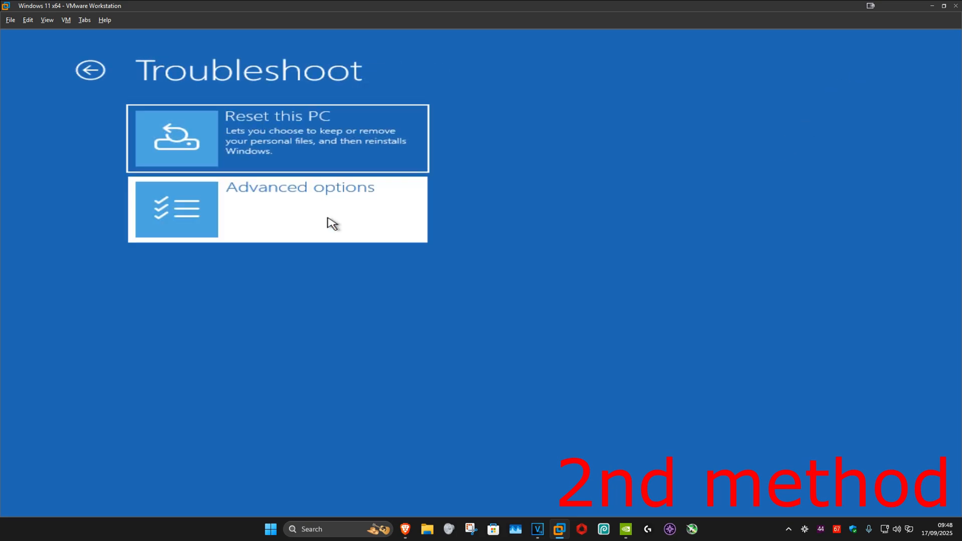
pyautogui.click(299, 208)
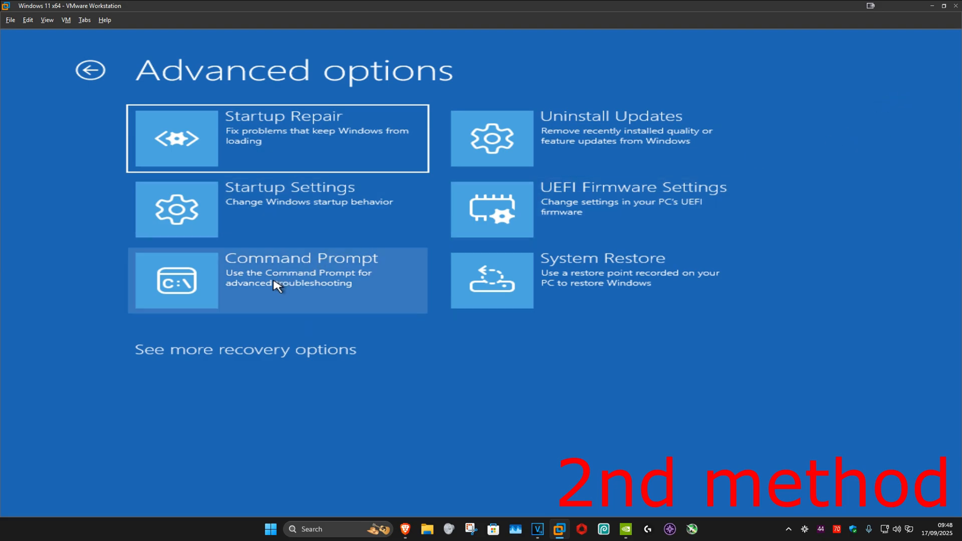
pyautogui.click(277, 280)
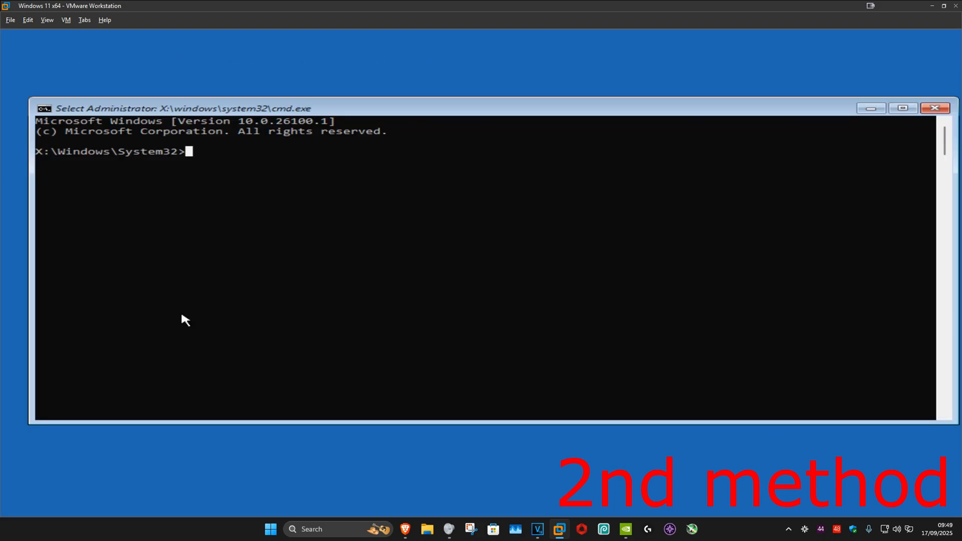
# Step: Enter 'sfc /scannow' at the X:\Windows\System32 prompt to scan system files
pyautogui.write('sfc')
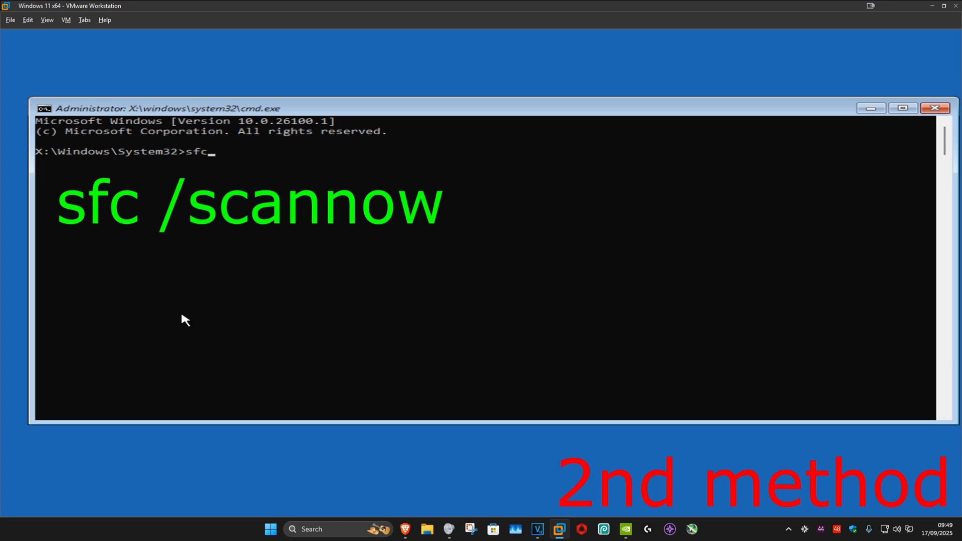
pyautogui.write('/scan')
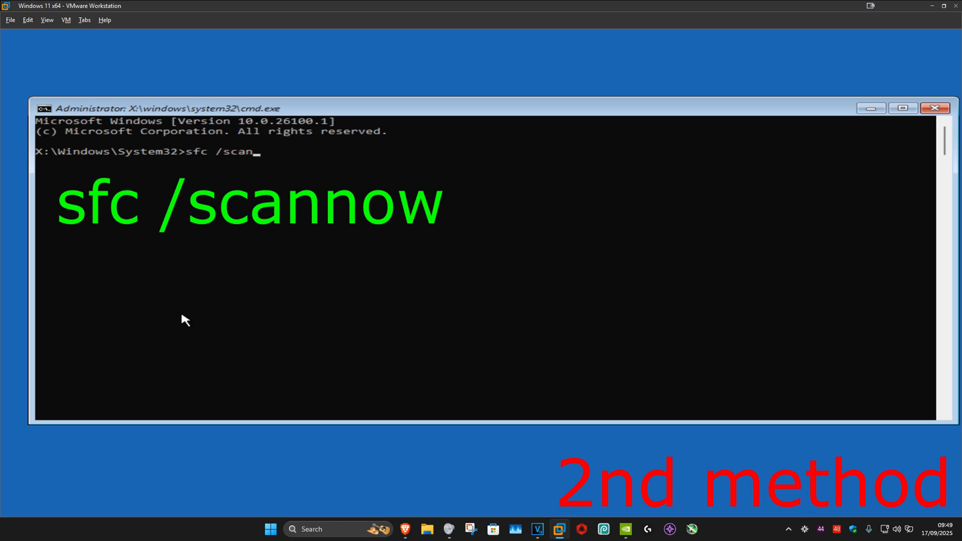
pyautogui.write('now')
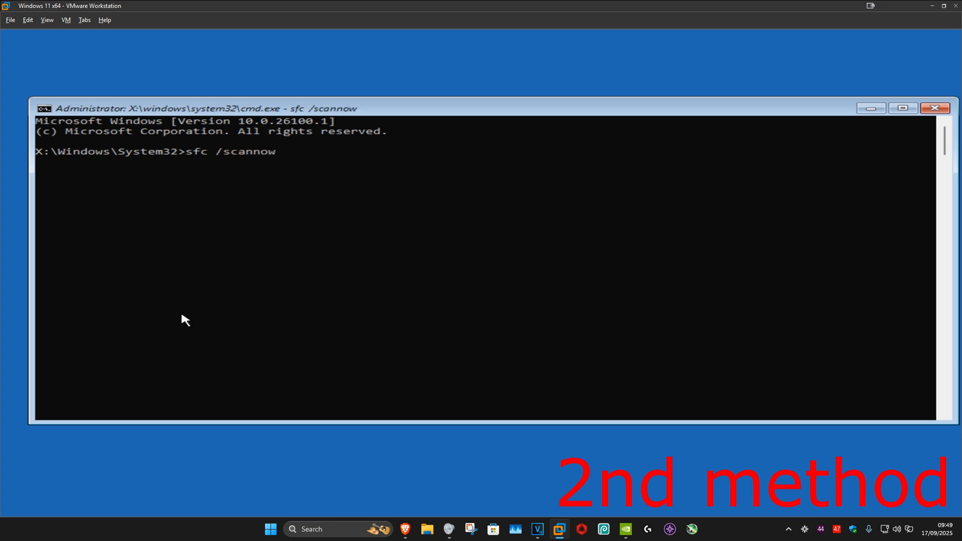